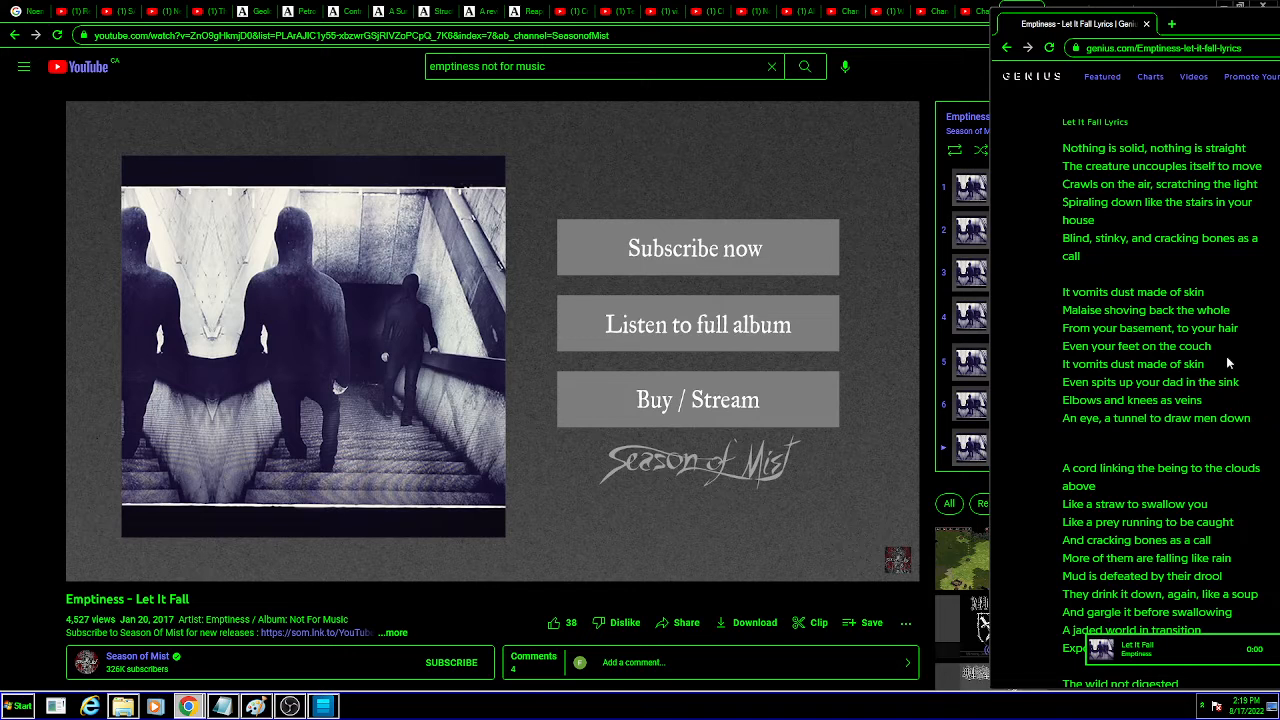
scroll(down, 3)
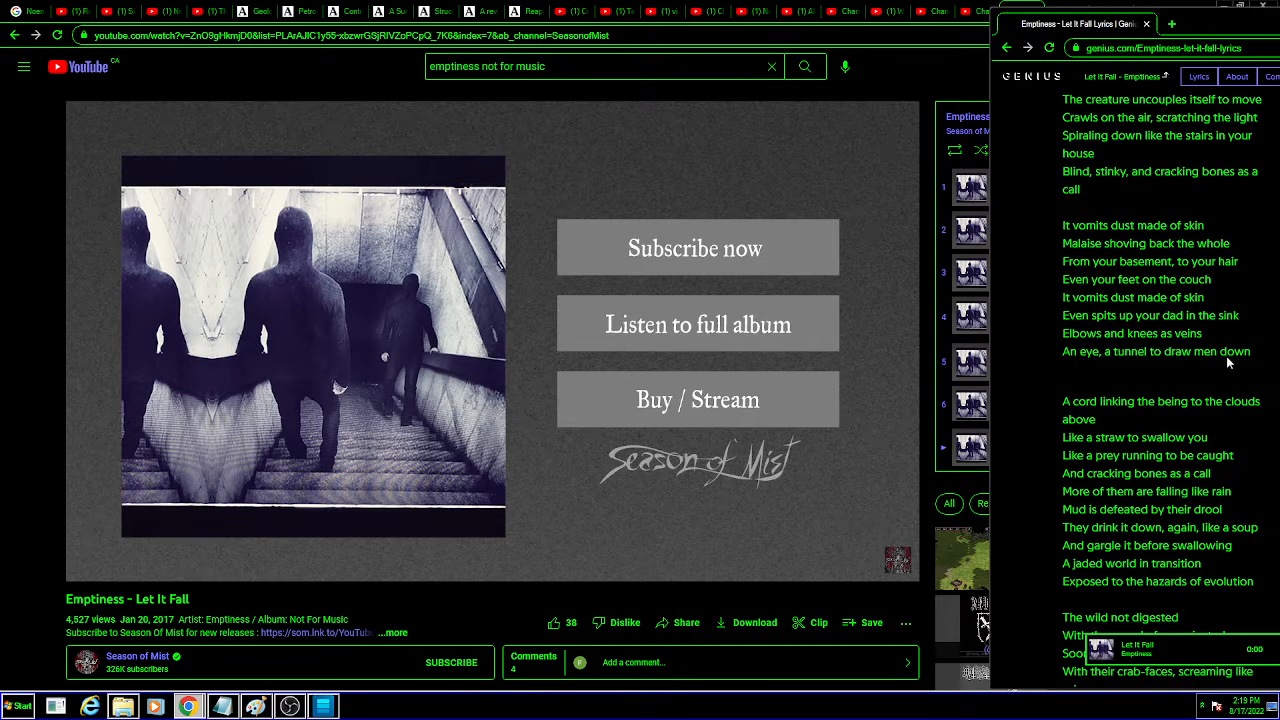
scroll(down, 3)
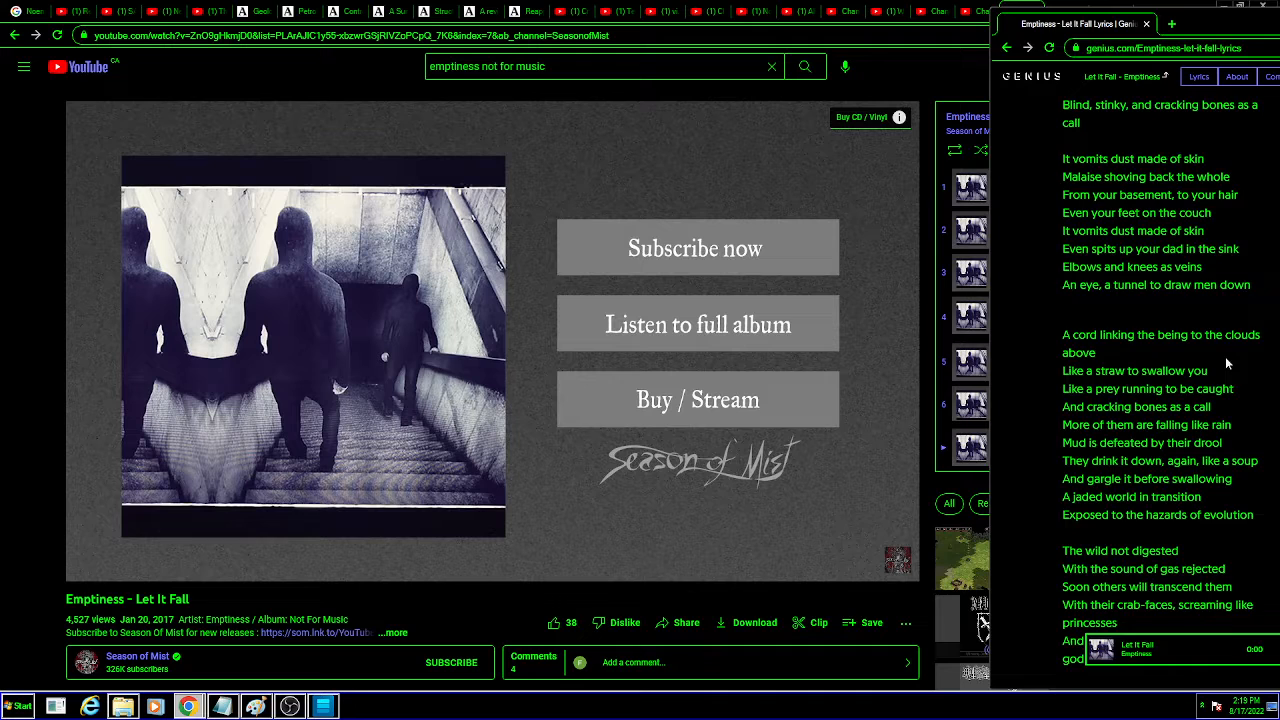
scroll(down, 3)
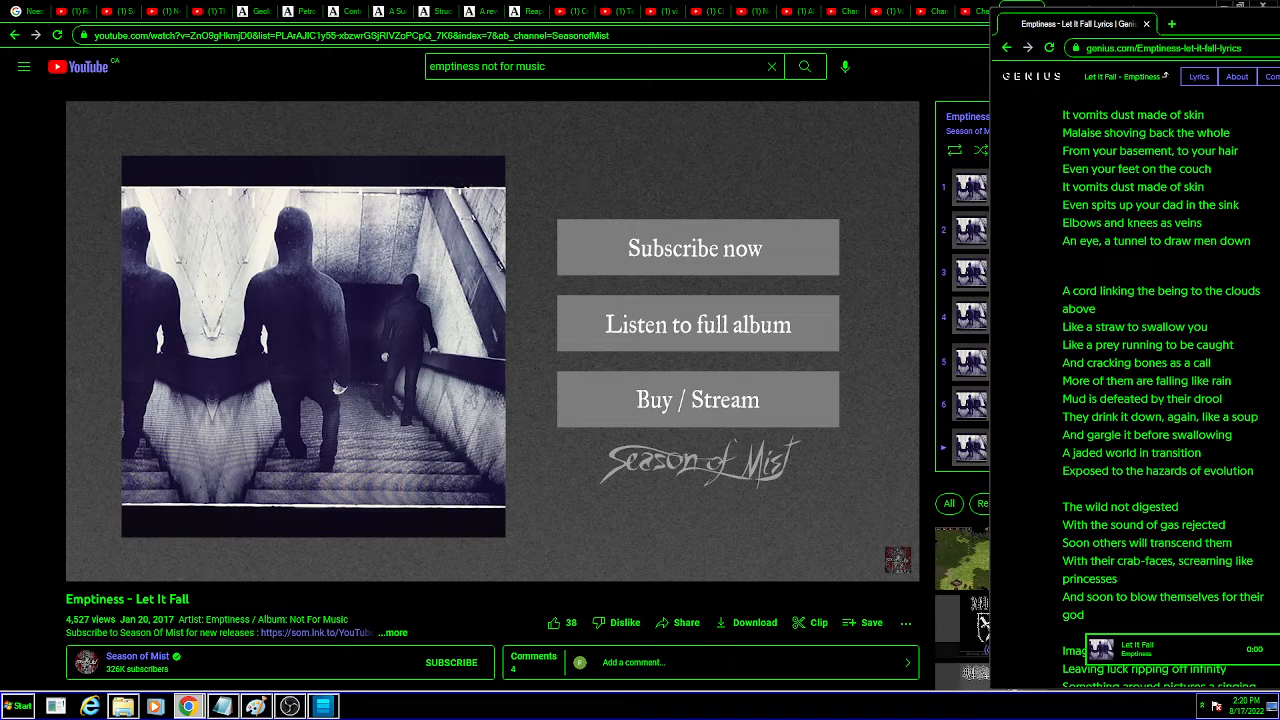
scroll(down, 3)
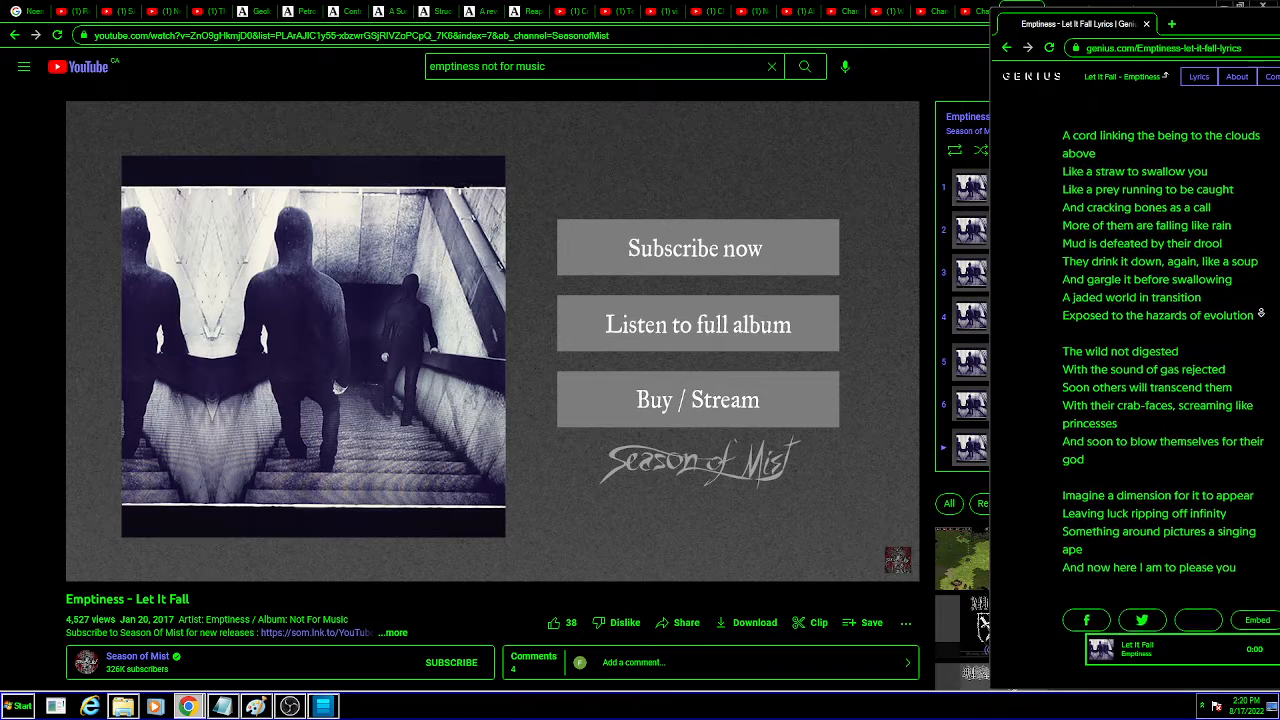
scroll(up, 3)
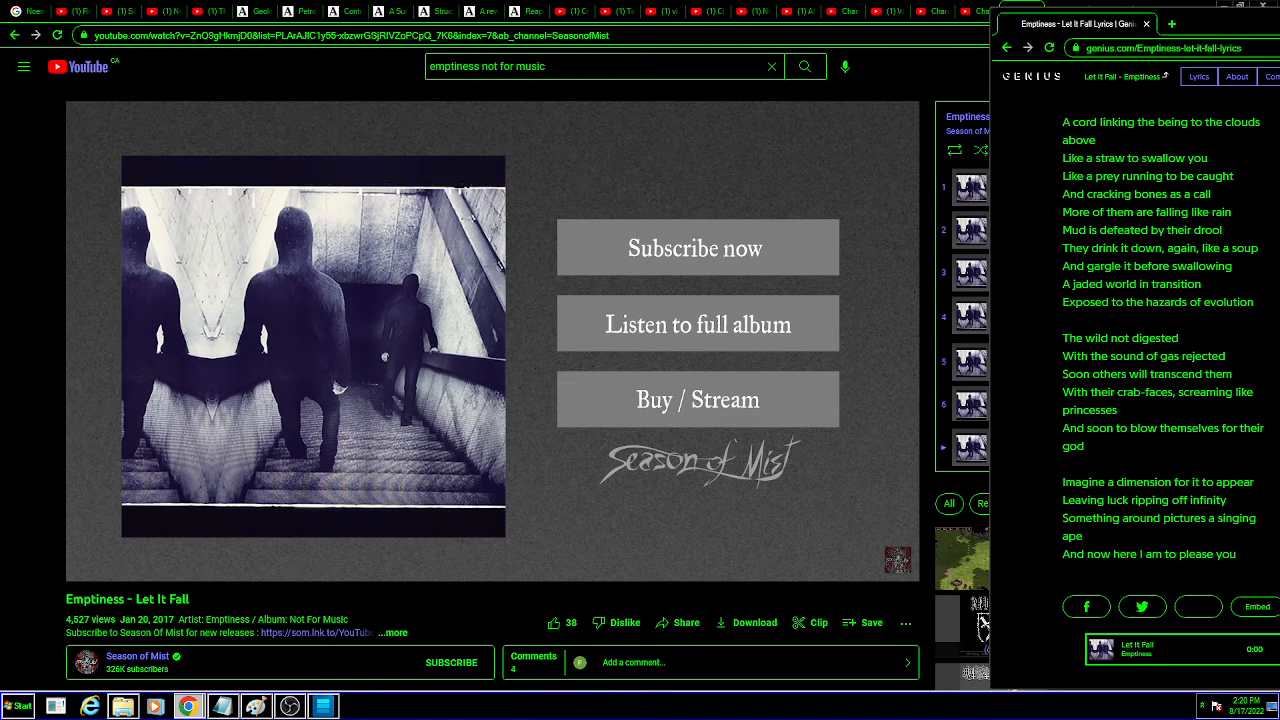